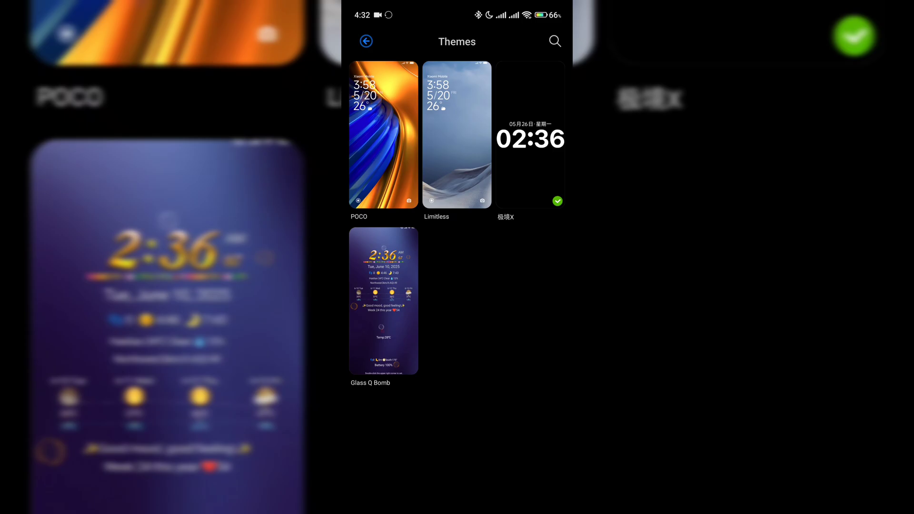
- Apply the 极境X theme with only Home screen and System ticked in Customise
left_click(529, 135)
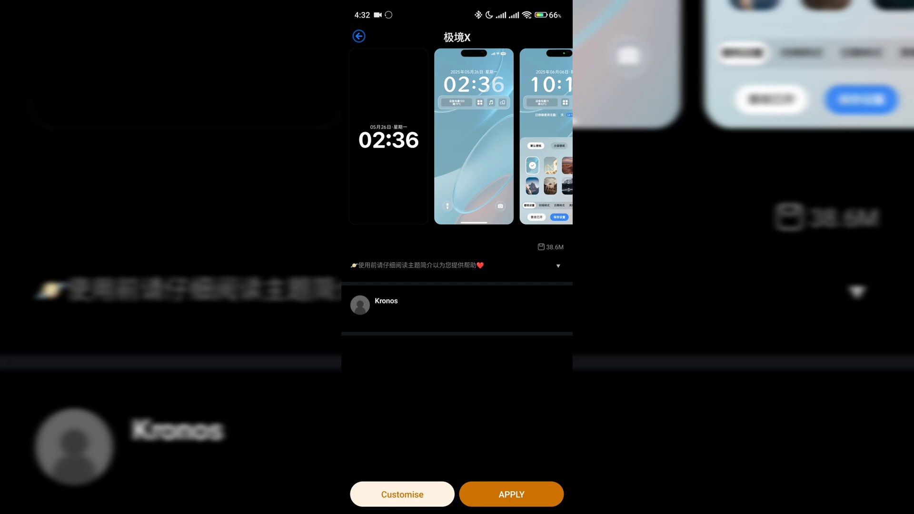
left_click(402, 493)
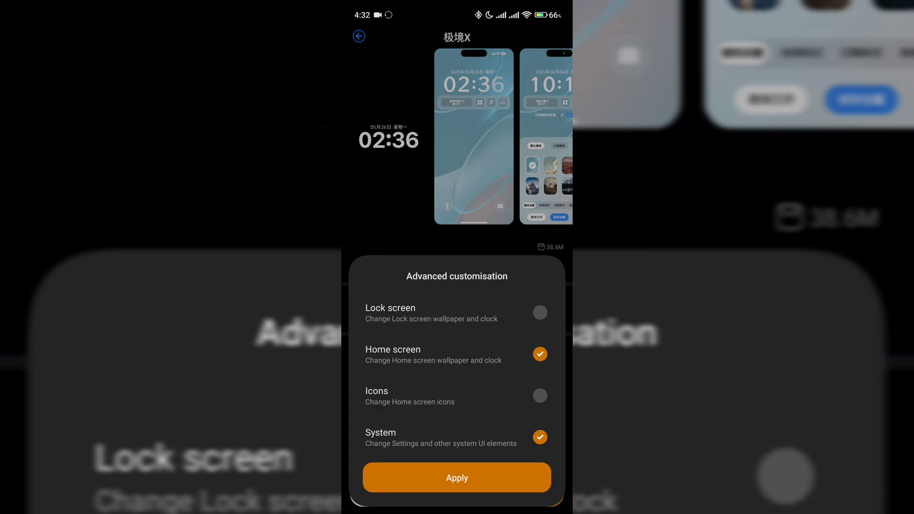
left_click(456, 477)
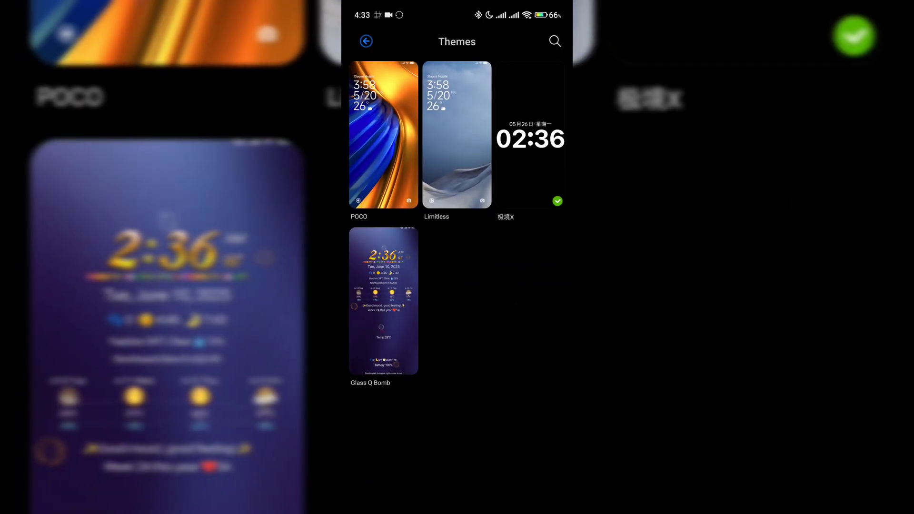
- Customise Glass Q Bomb to apply just its System elements
left_click(383, 302)
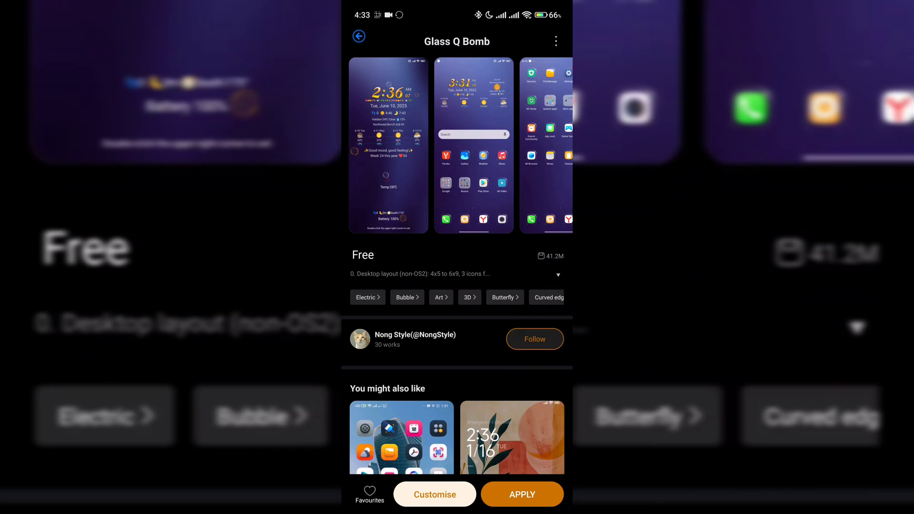
left_click(434, 494)
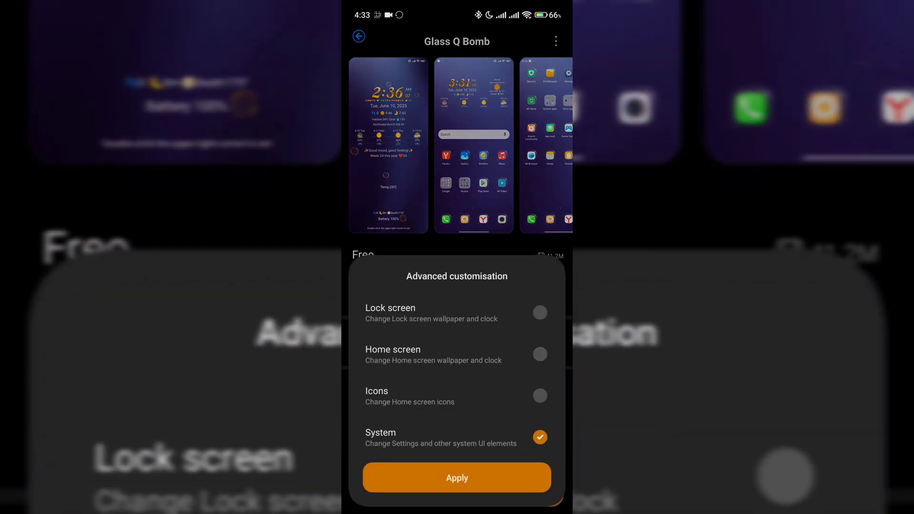
left_click(456, 478)
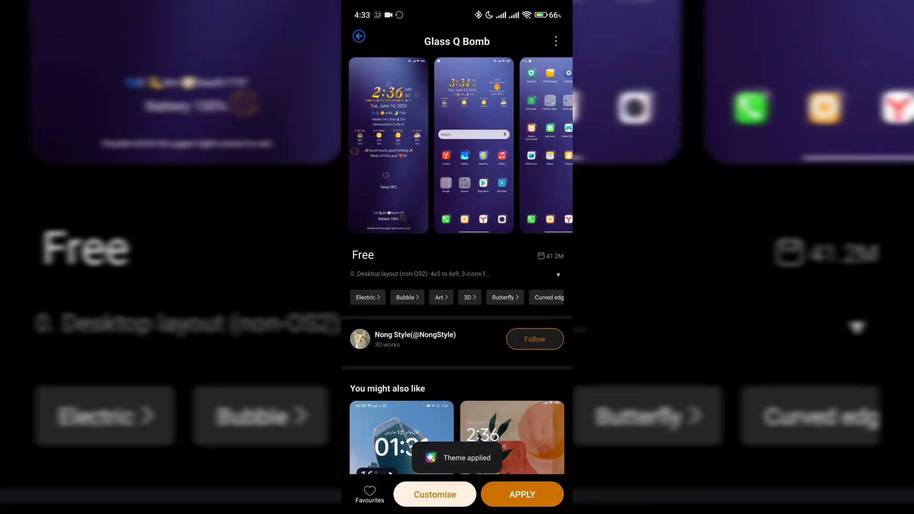
left_click(522, 494)
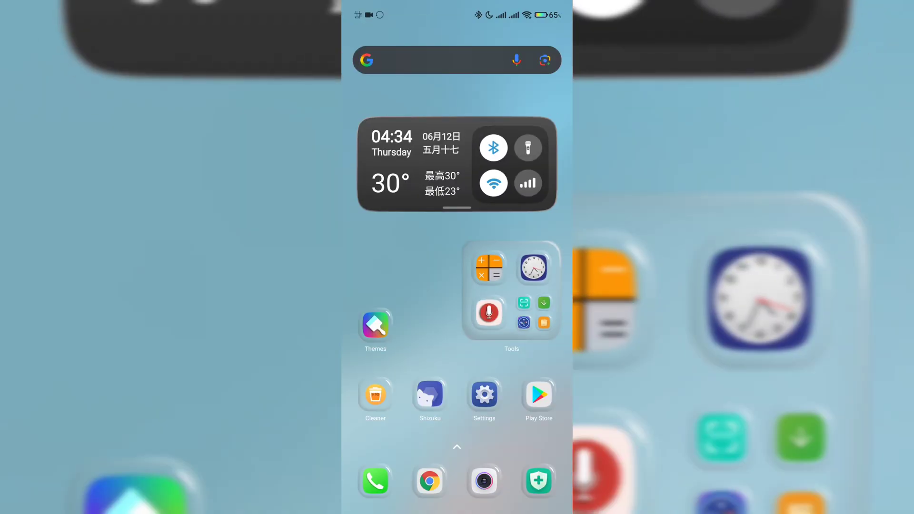
left_click(511, 290)
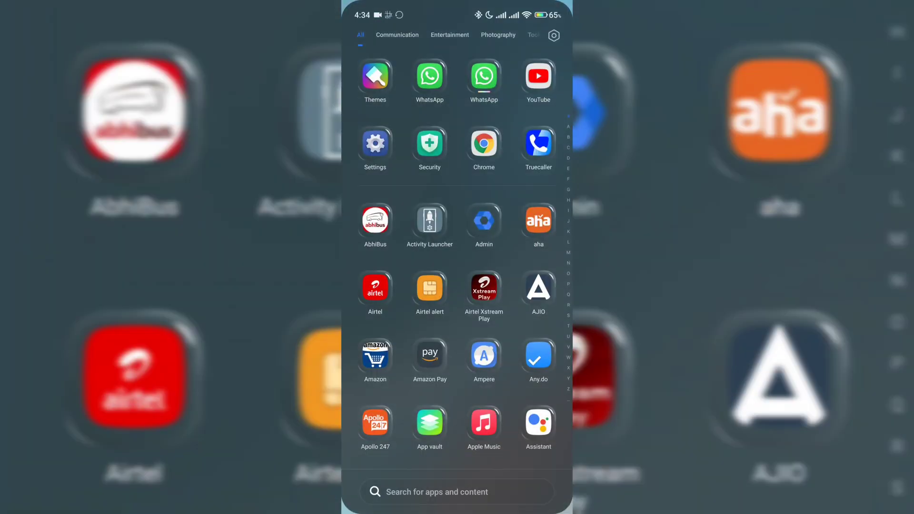
scroll("down", 3)
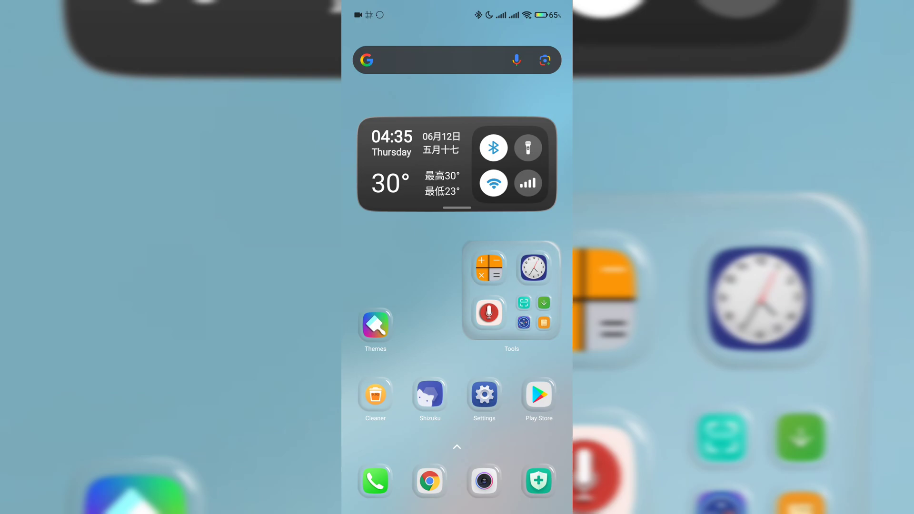
- Open Back up and restore from the phone's Settings
left_click(528, 148)
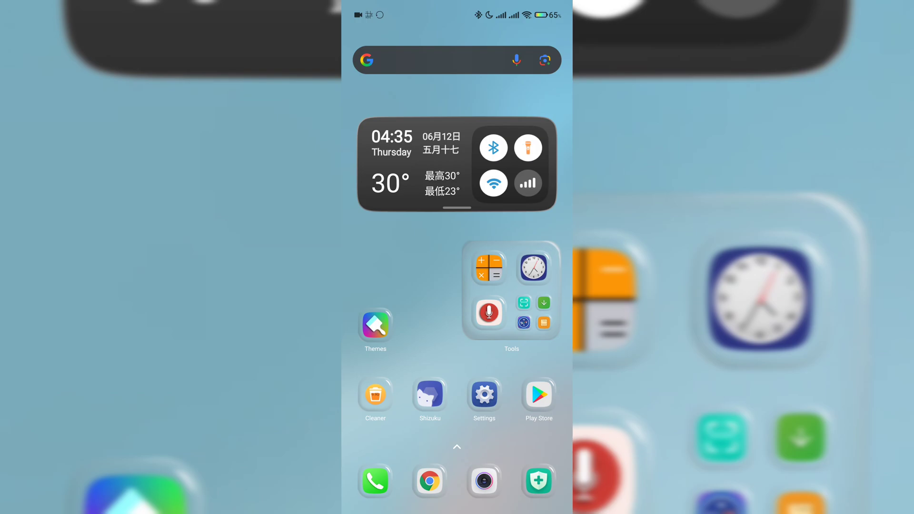
left_click(528, 147)
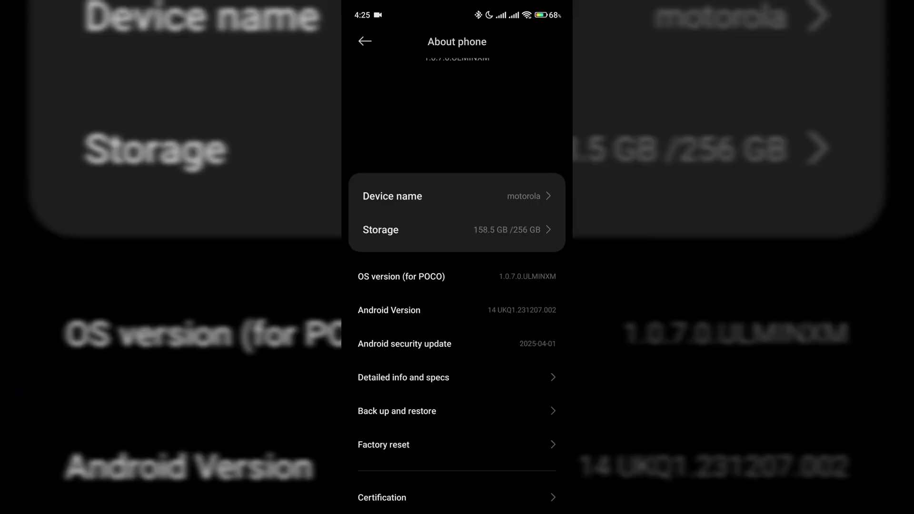
left_click(397, 411)
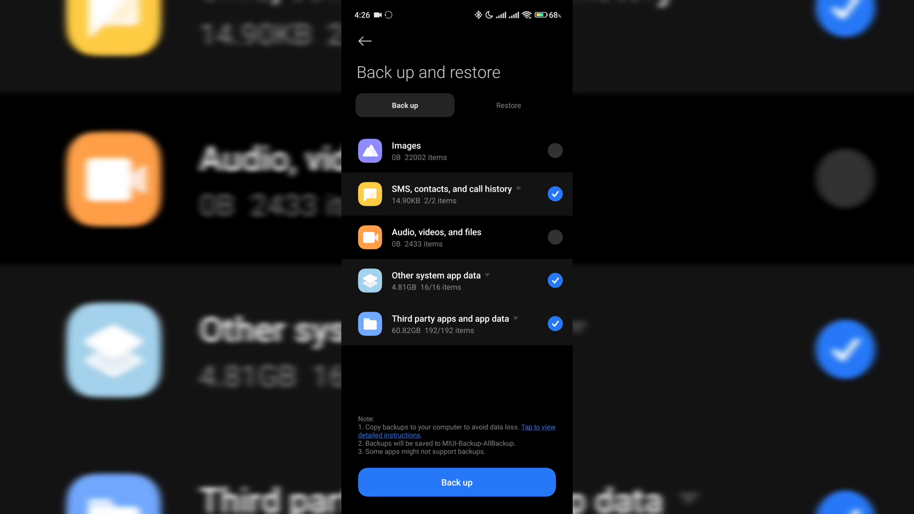
- Back up only the Themes system app data (493MB), excluding SMS, and finish
left_click(554, 194)
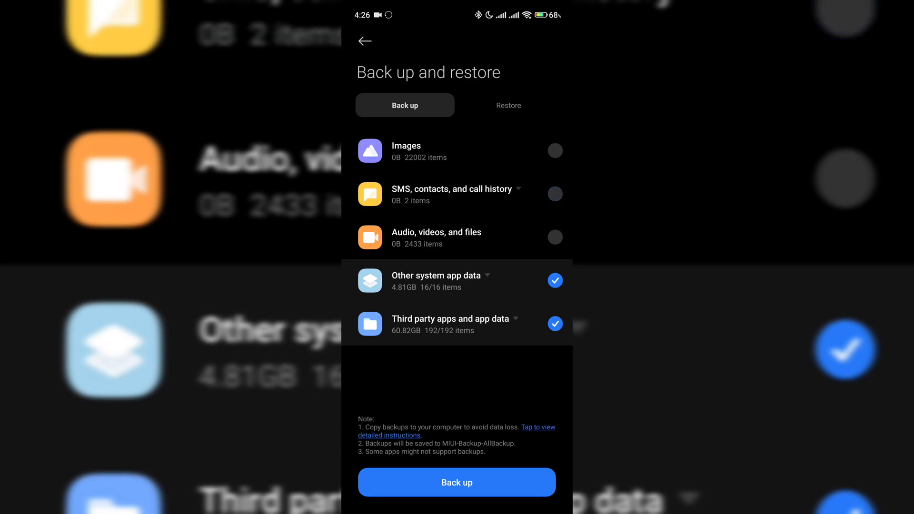
left_click(554, 281)
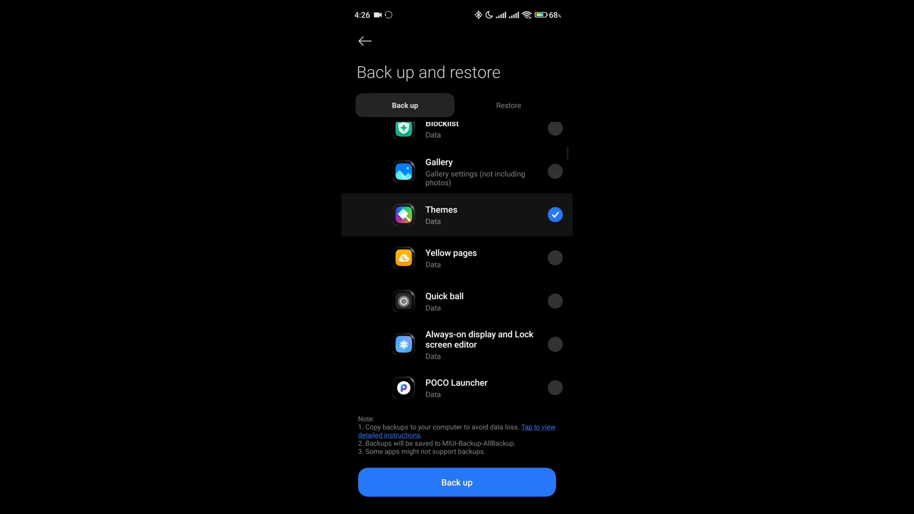
left_click(457, 482)
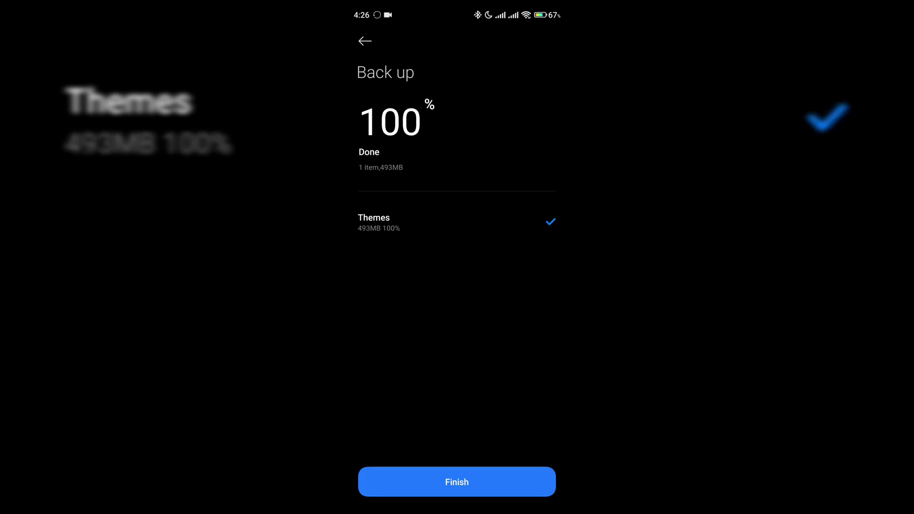
left_click(457, 481)
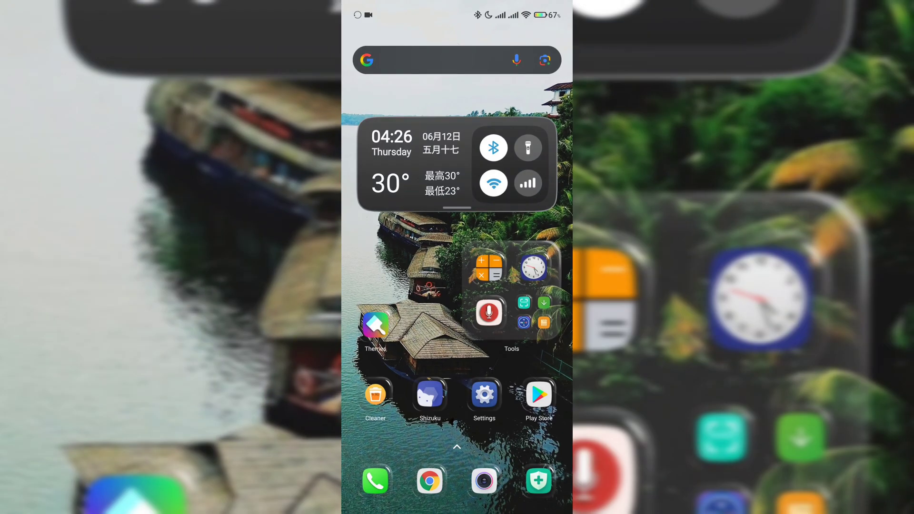
- Open MIUI/backup/AllBackup/11062025_133202 in Files and choose Copy to for the Themes file
type("File")
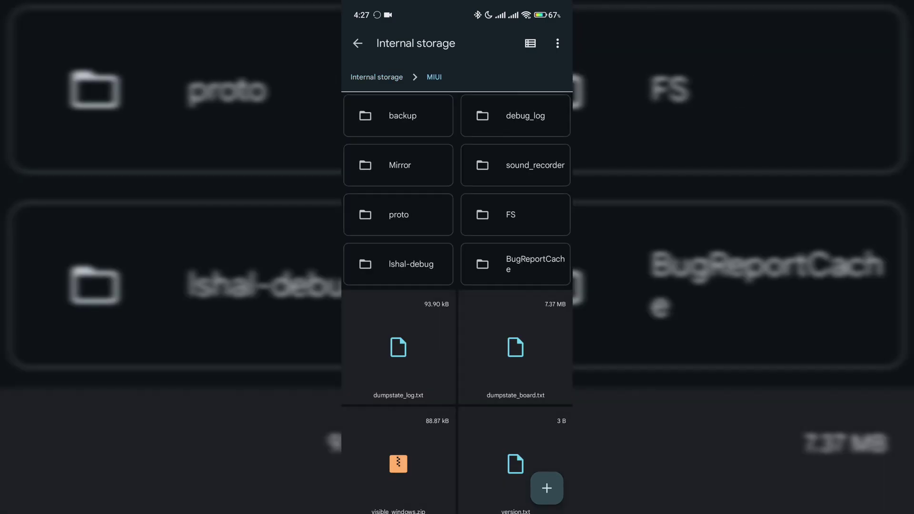
left_click(401, 115)
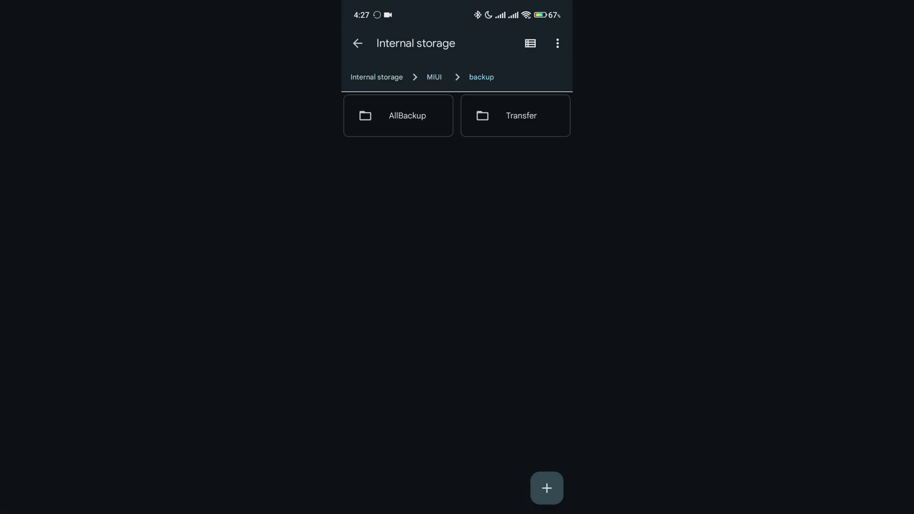
left_click(407, 115)
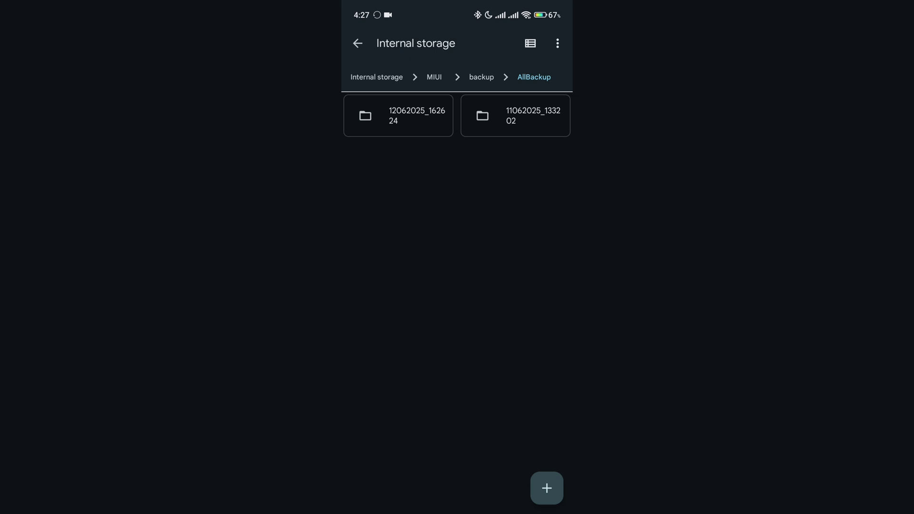
left_click(514, 115)
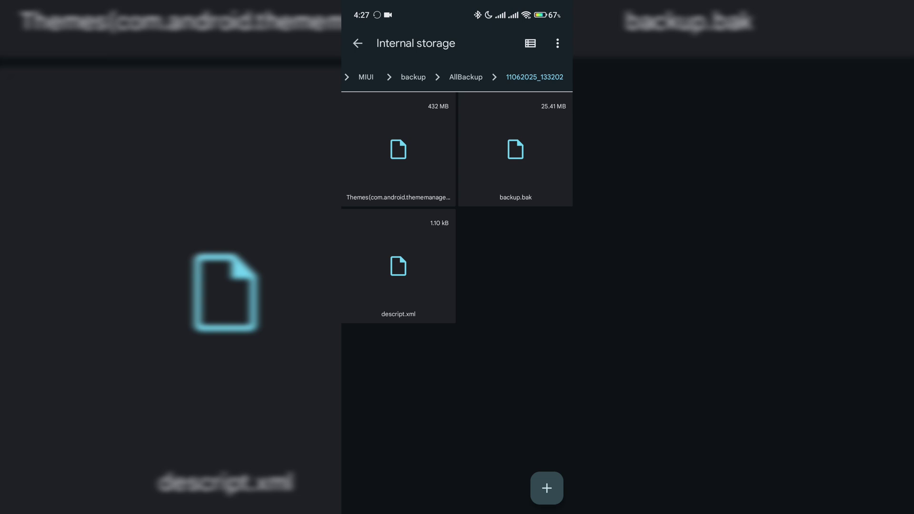
left_click(398, 149)
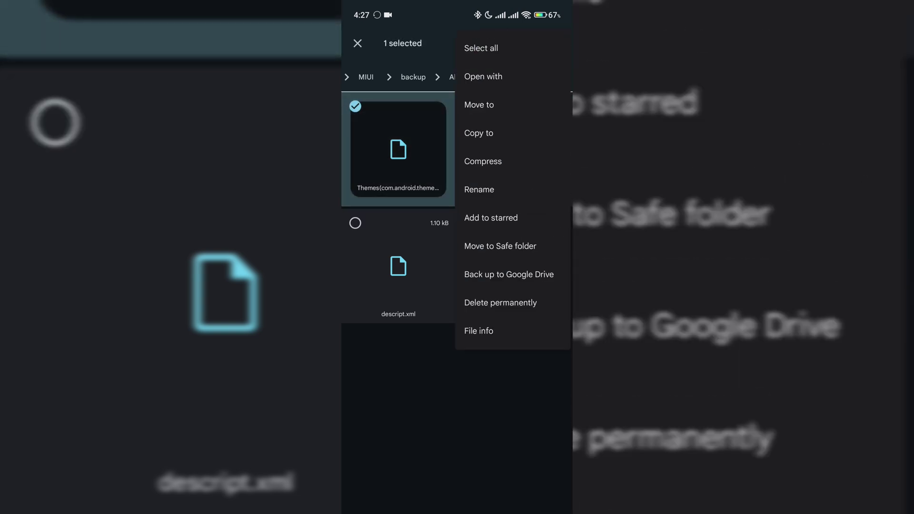
left_click(479, 190)
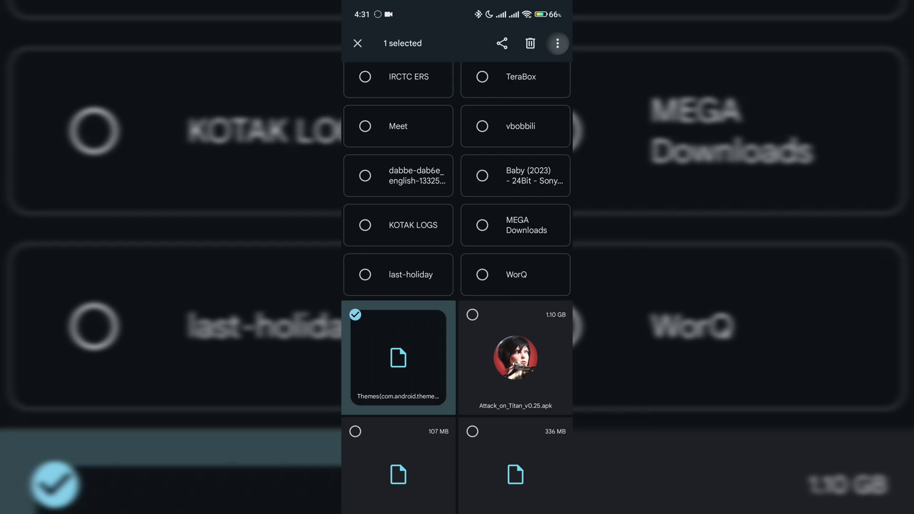
- Copy the Themes file into the 11062025_133202 folder via the three-dot menu
left_click(556, 43)
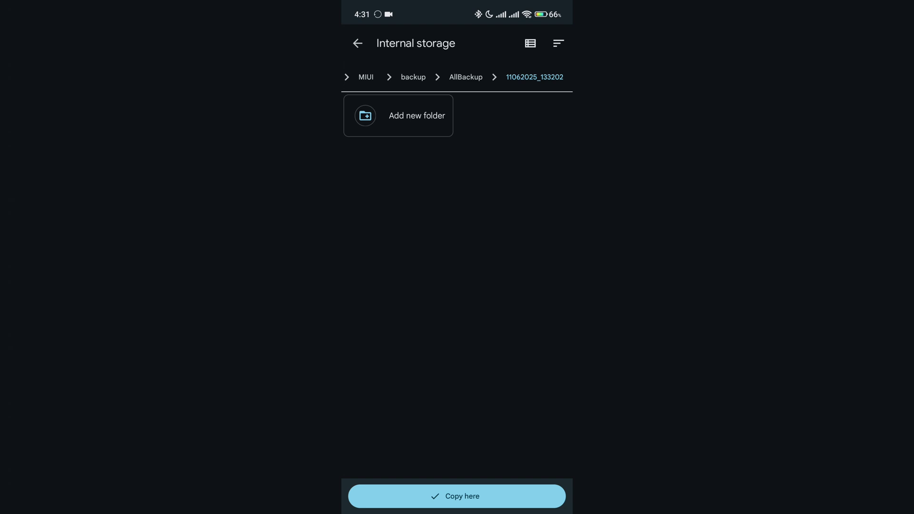
left_click(456, 496)
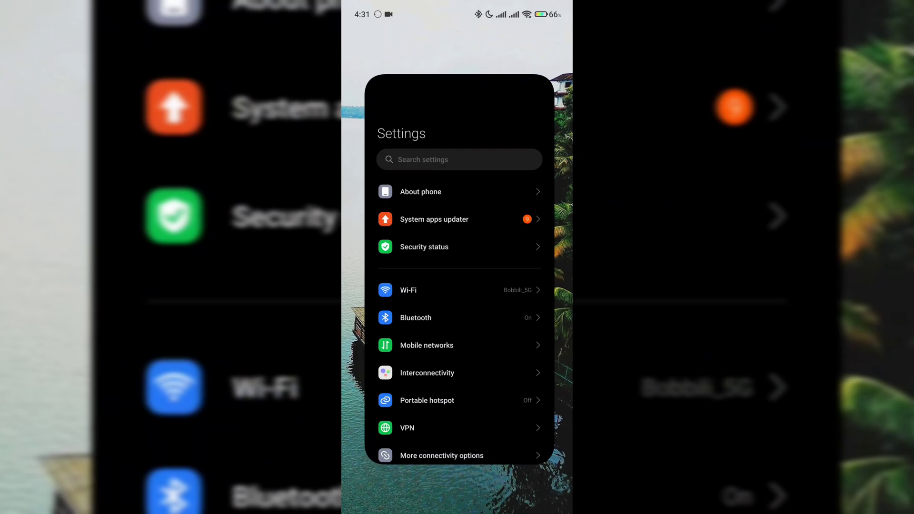
- Restore Themes data from the June 11 1:32 PM backup in Back up and restore
left_click(421, 191)
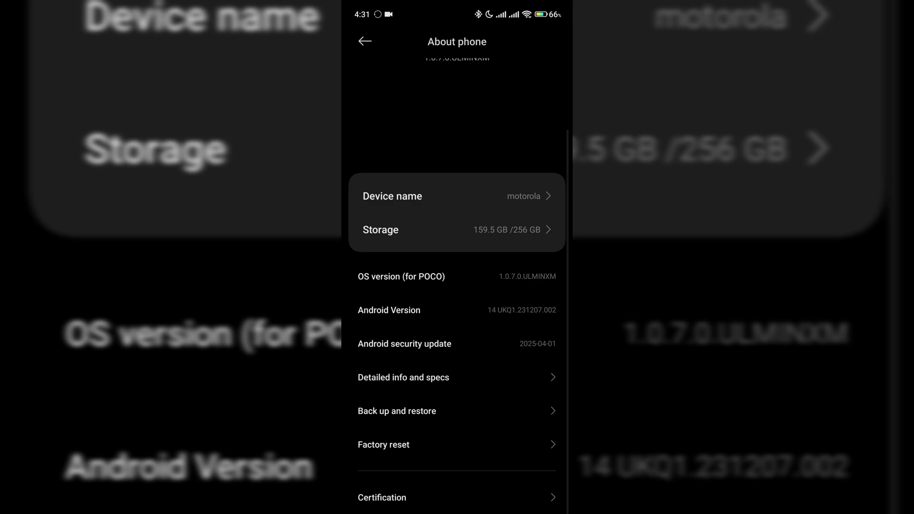
left_click(397, 411)
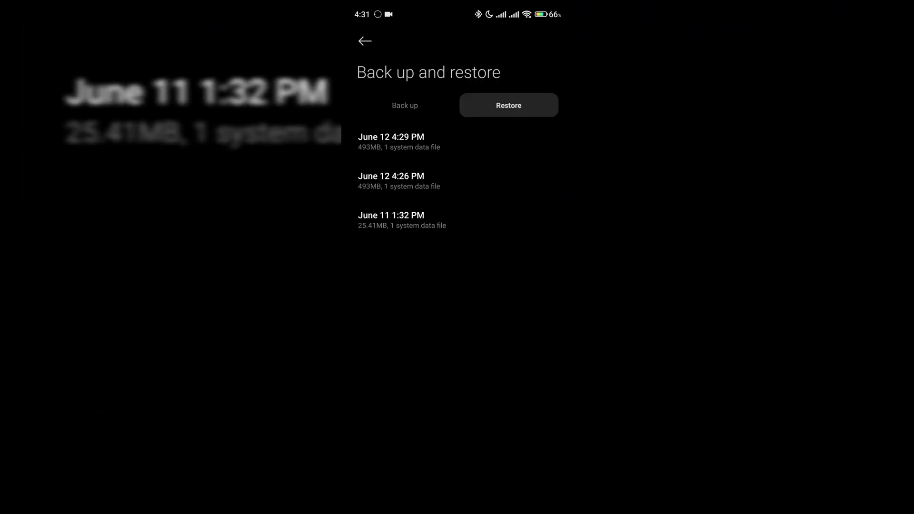
left_click(390, 142)
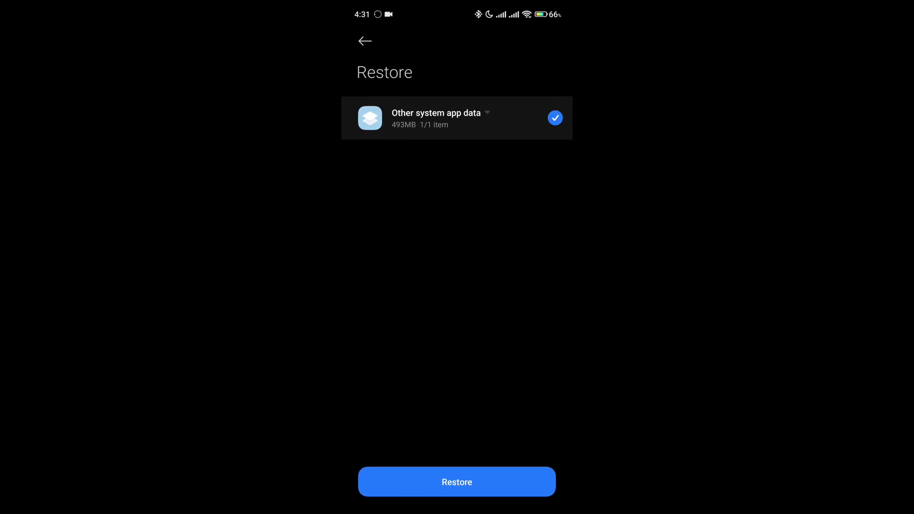
left_click(457, 481)
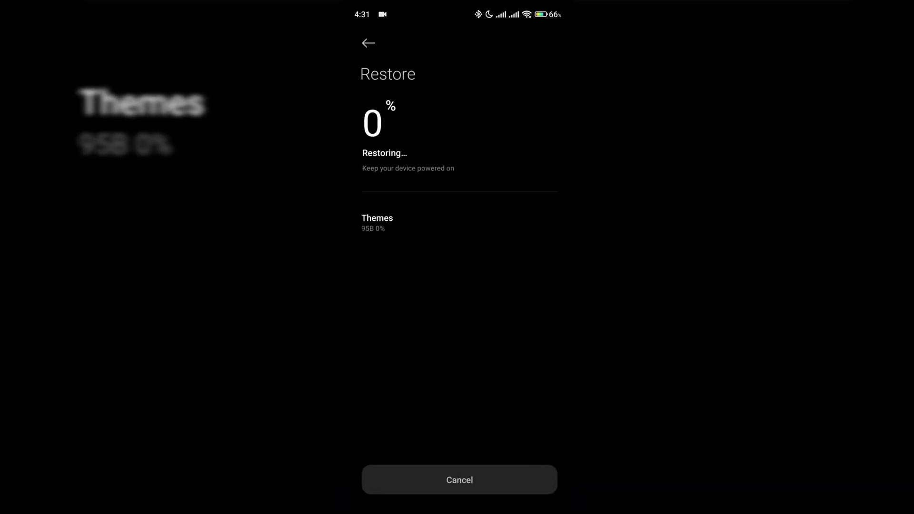